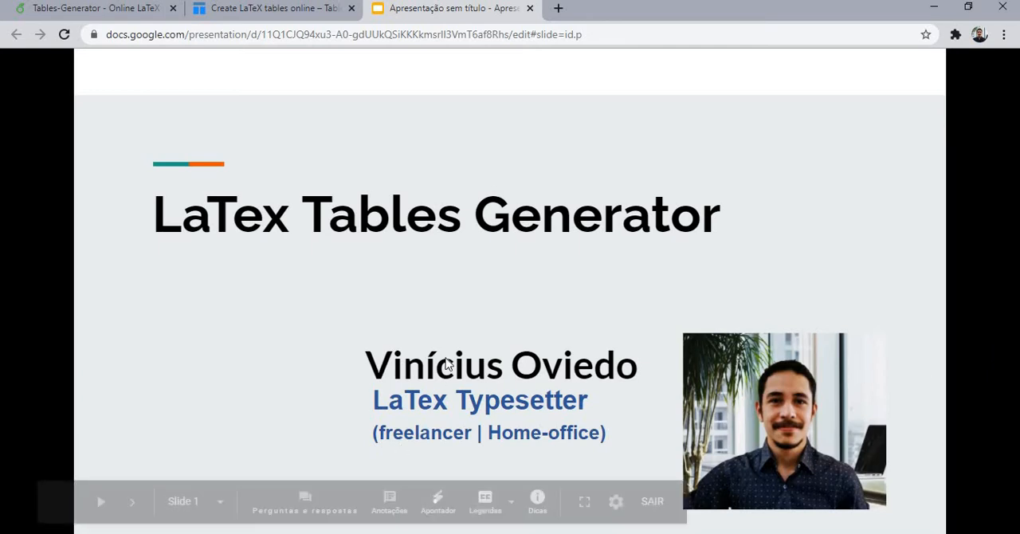
pyautogui.moveTo(468, 327)
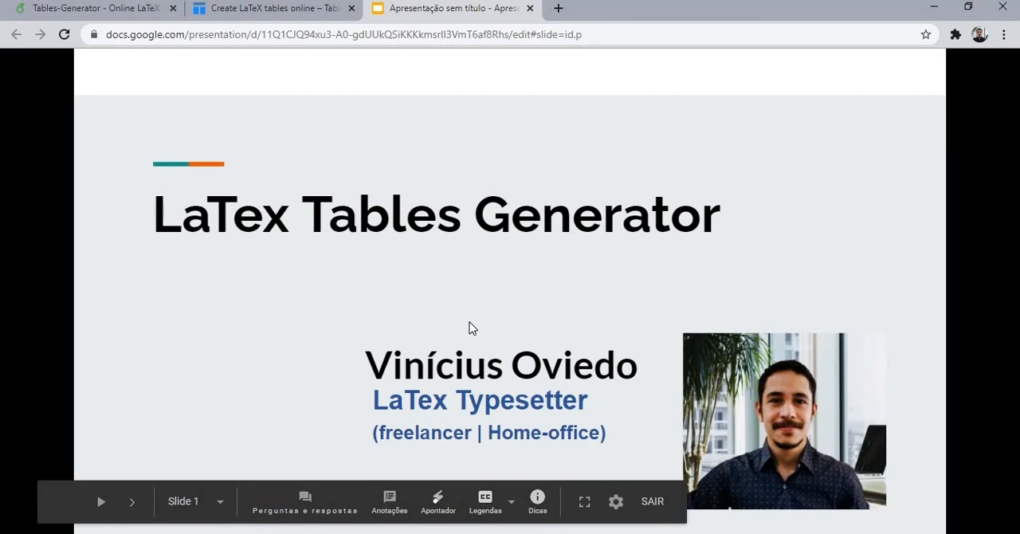
pyautogui.moveTo(443, 532)
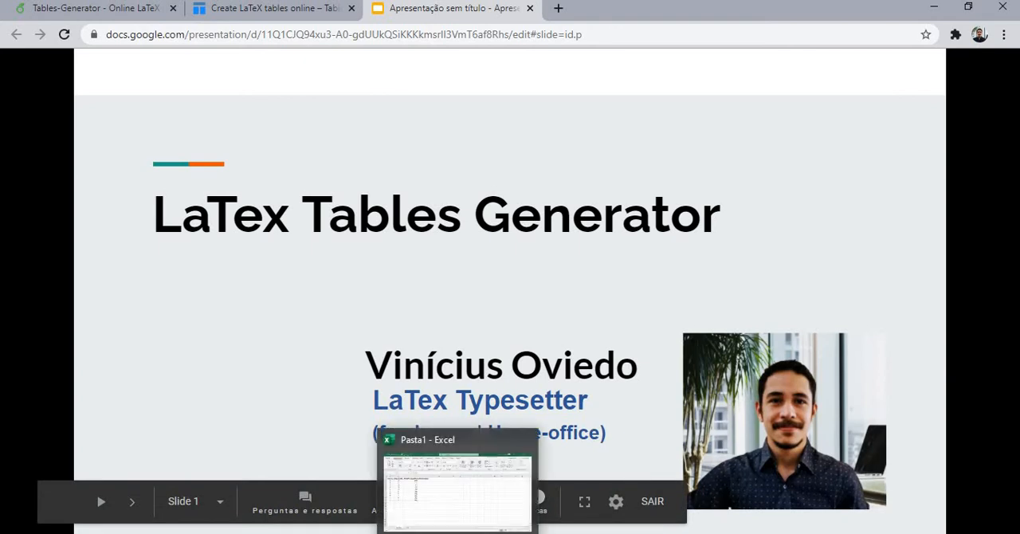
# Copy the Journal, Impact factor and papers-published range A1:C11 from the Excel workbook.
pyautogui.click(455, 486)
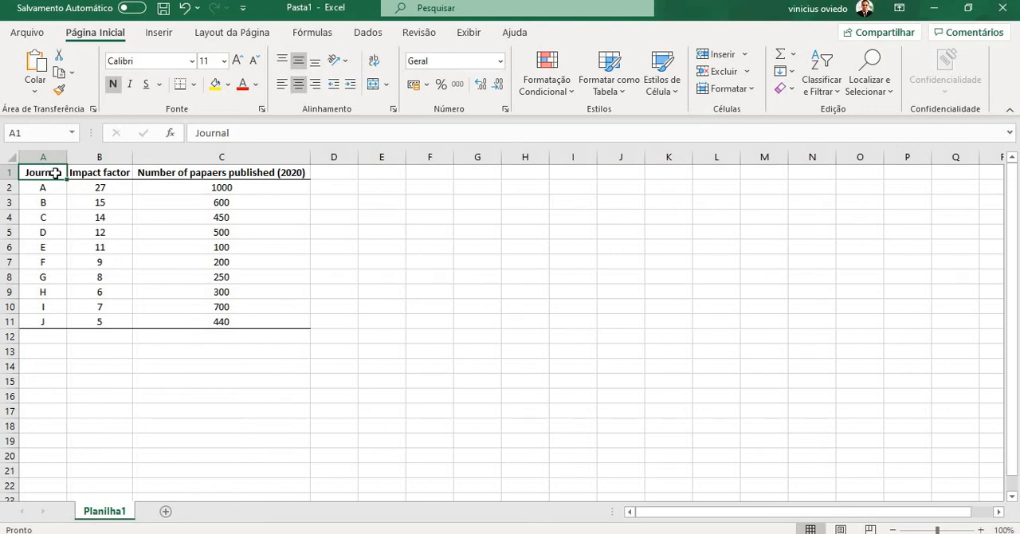
pyautogui.click(220, 156)
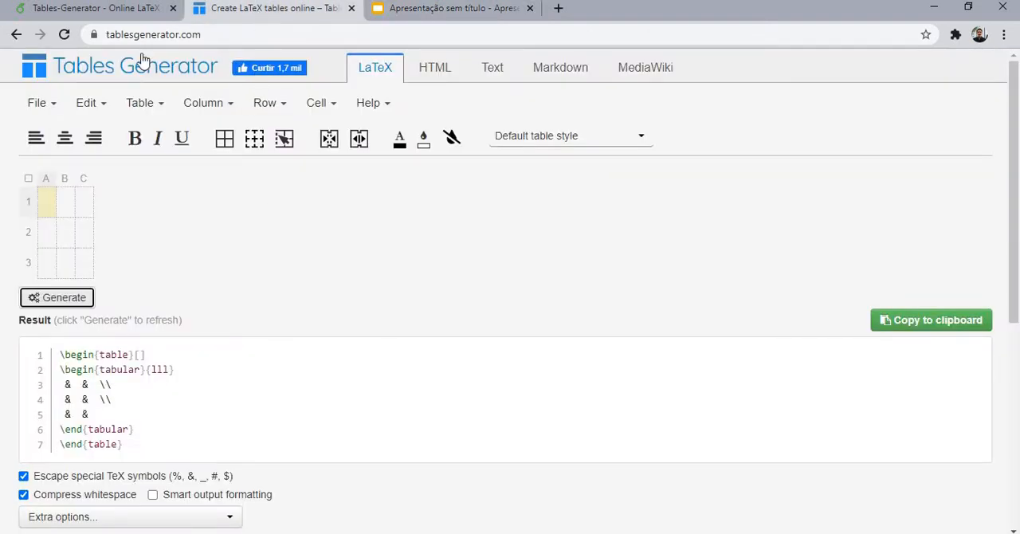
# Paste the copied journal data into Tables Generator with 'Paste with formatting' ticked and load it.
pyautogui.click(204, 35)
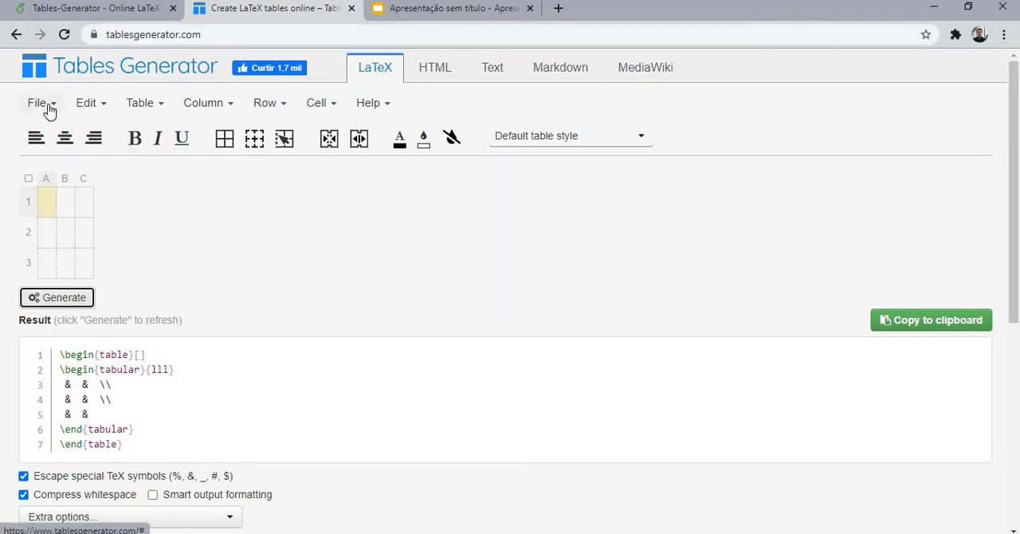
pyautogui.click(37, 102)
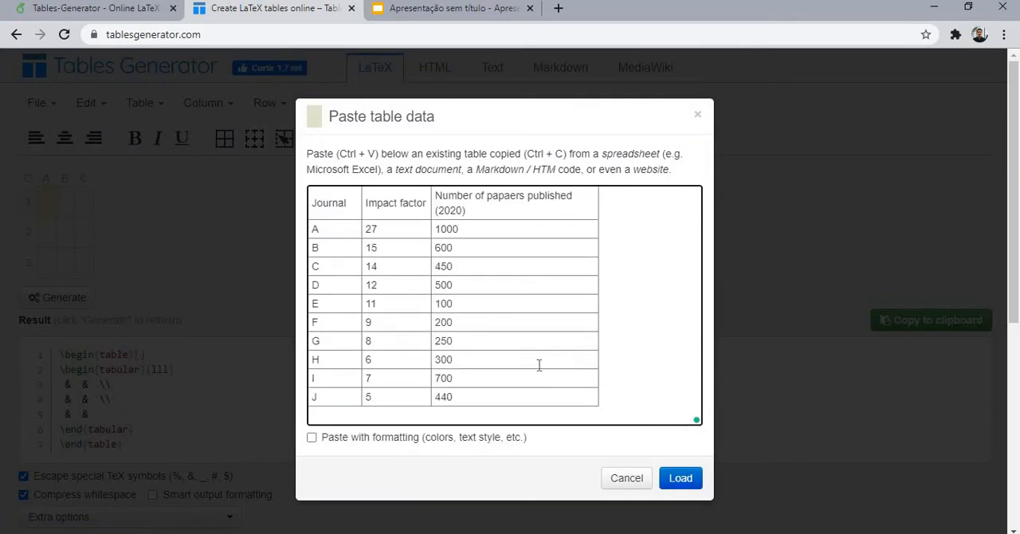
pyautogui.click(312, 437)
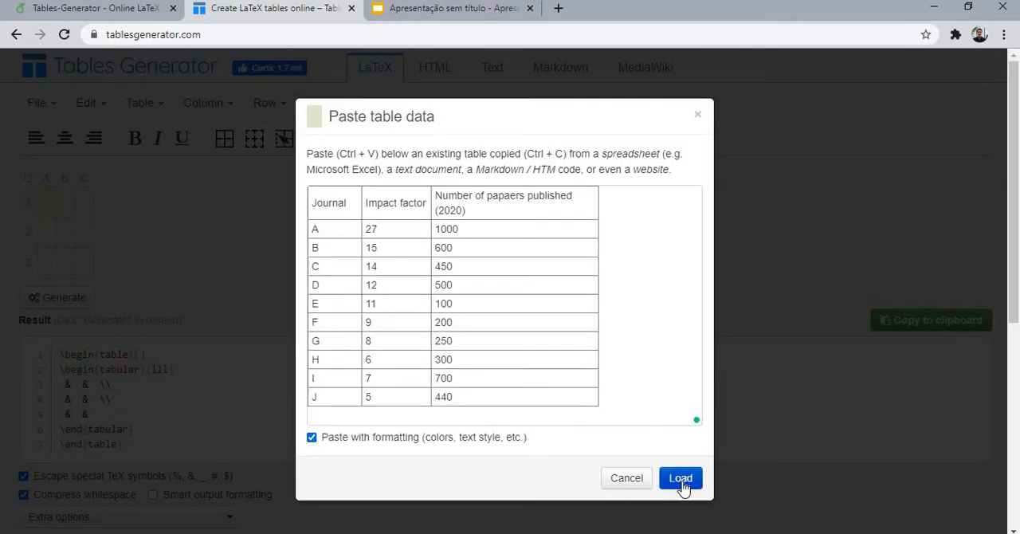
pyautogui.click(680, 478)
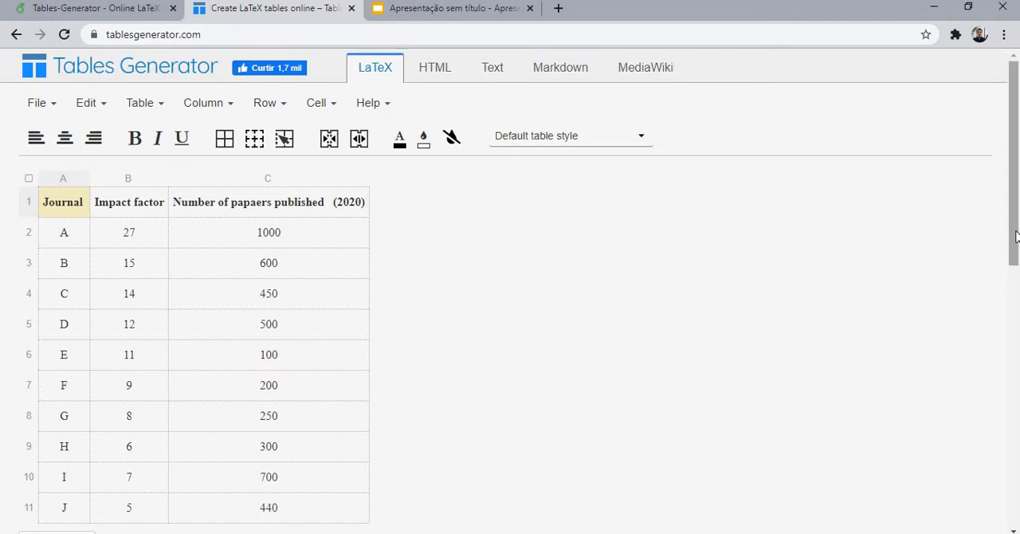
# Generate the LaTeX code for the bordered journal table and copy it to the clipboard.
pyautogui.scroll(-3)
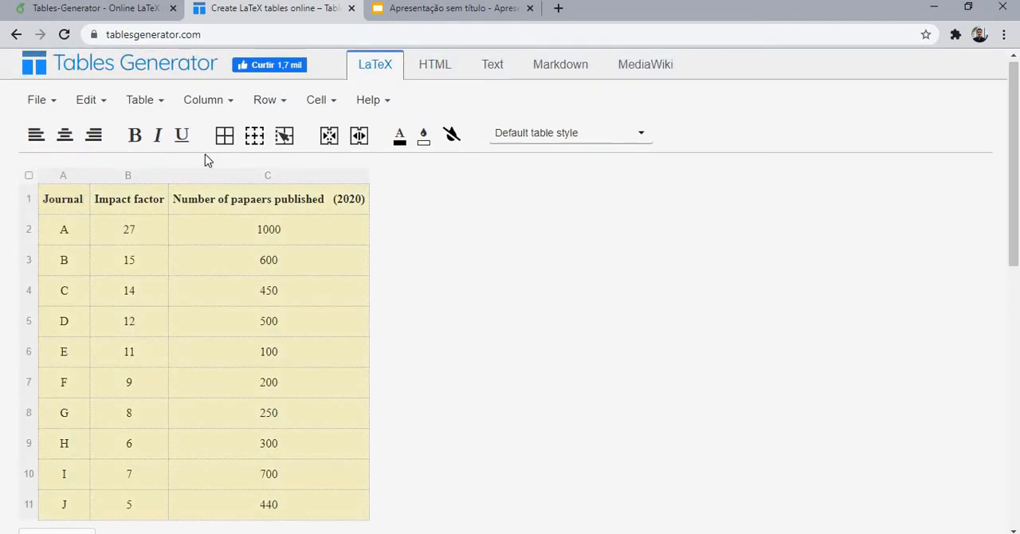
pyautogui.scroll(-3)
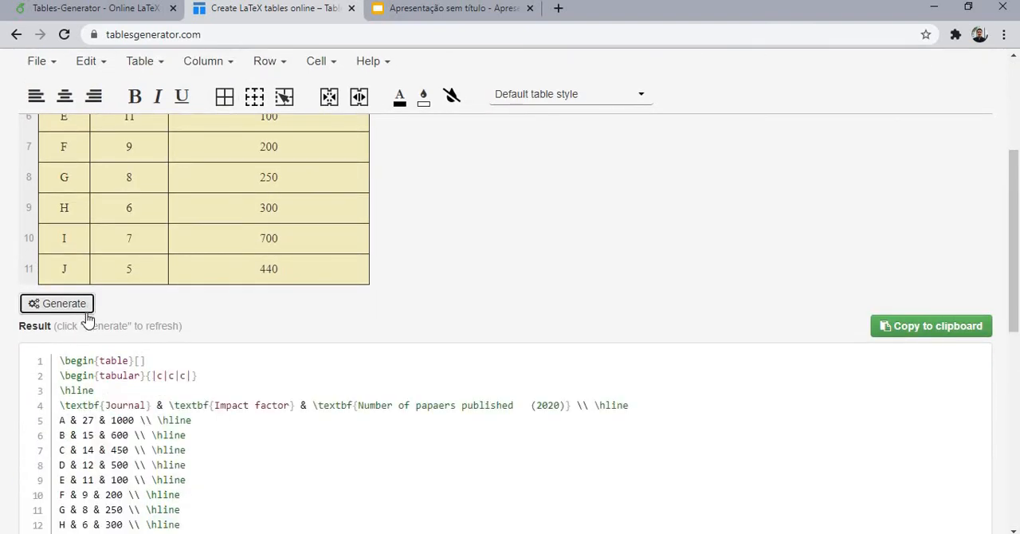
pyautogui.scroll(-3)
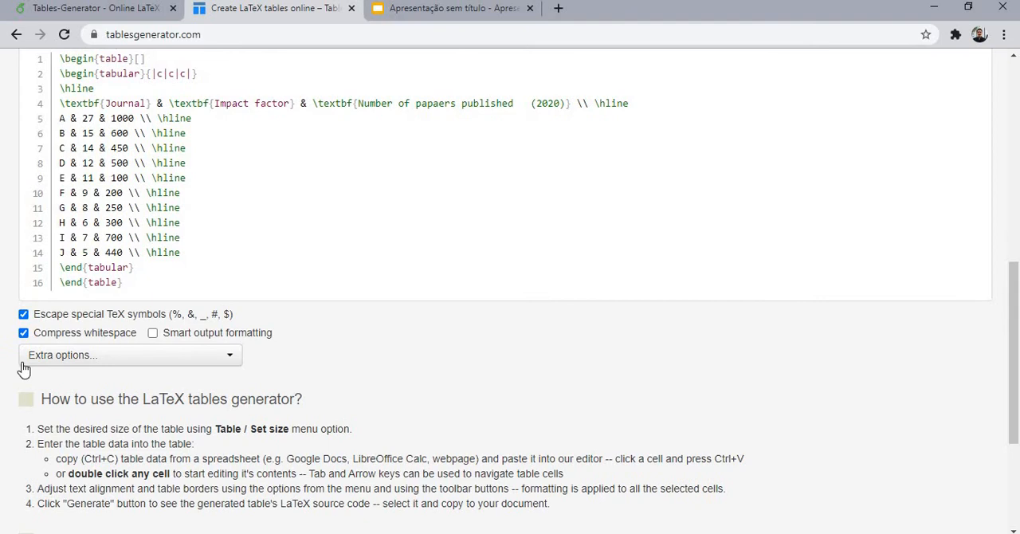
pyautogui.click(22, 332)
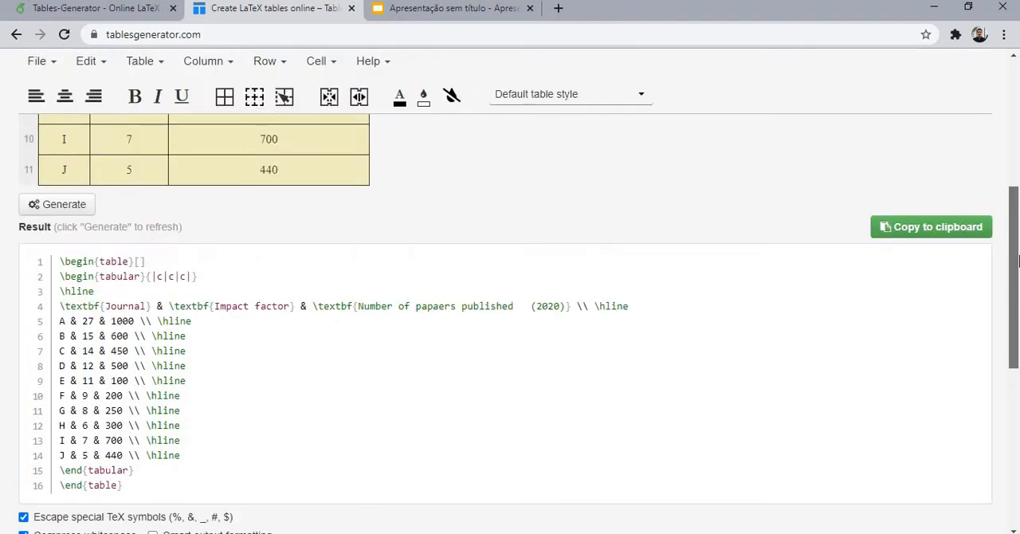
pyautogui.scroll(-3)
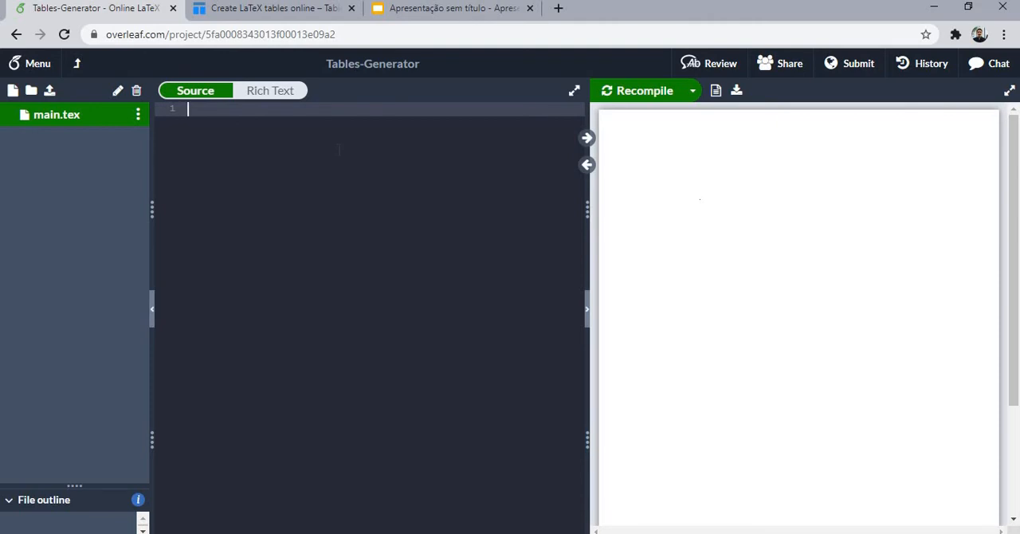
# Write \documentclass[12pt]{article}, \usepackage[utf8]{inputenc} and a document environment holding the pasted table with [!ht].
pyautogui.write('\\documentclass[12pt]{article')
pyautogui.write('\\usepackage[]{')
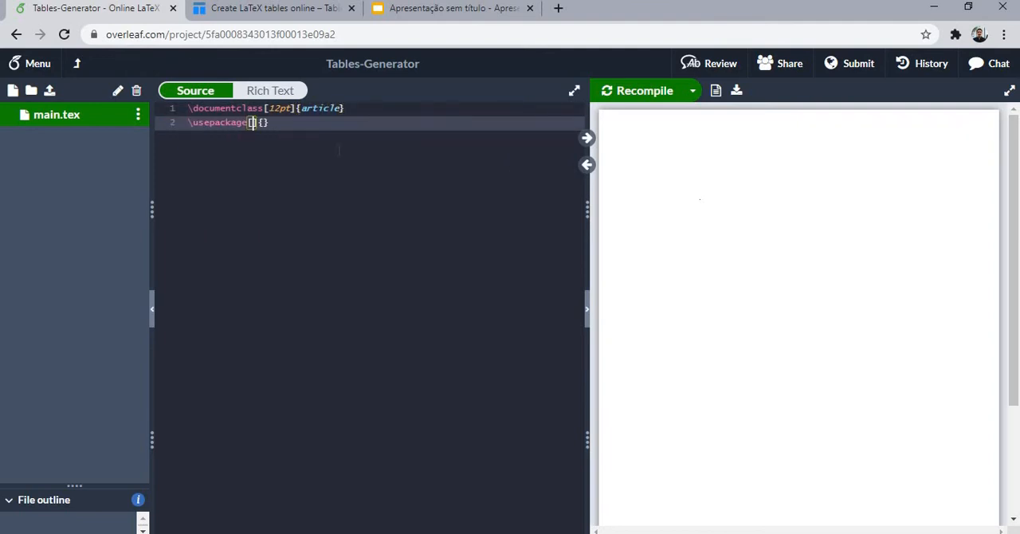
pyautogui.write('utf8')
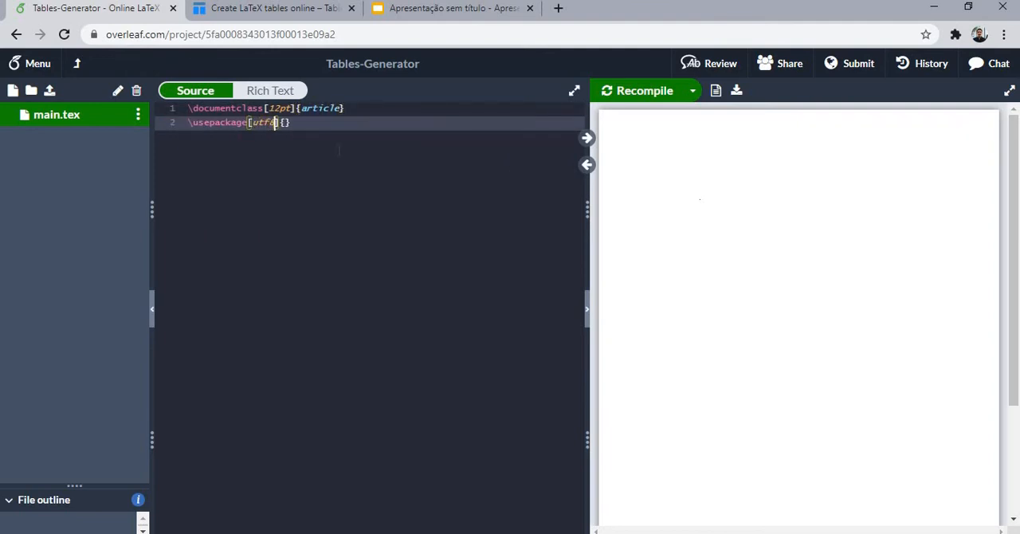
pyautogui.write('in')
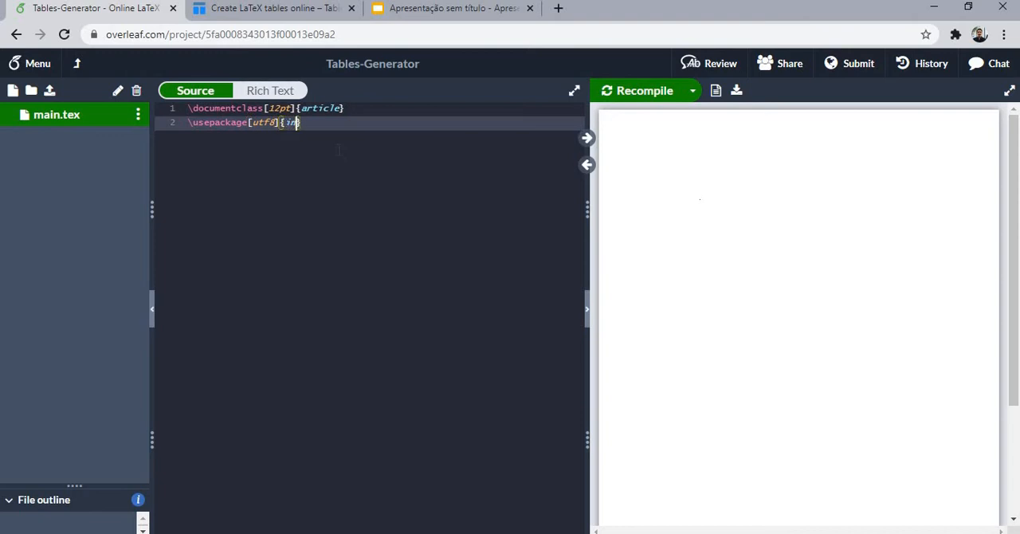
pyautogui.write('putenc')
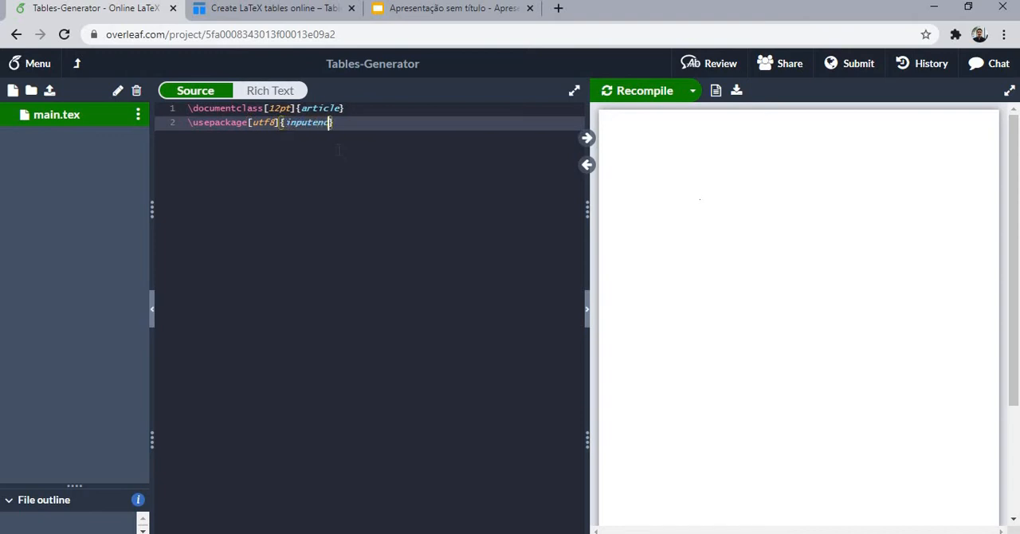
pyautogui.write('\\be')
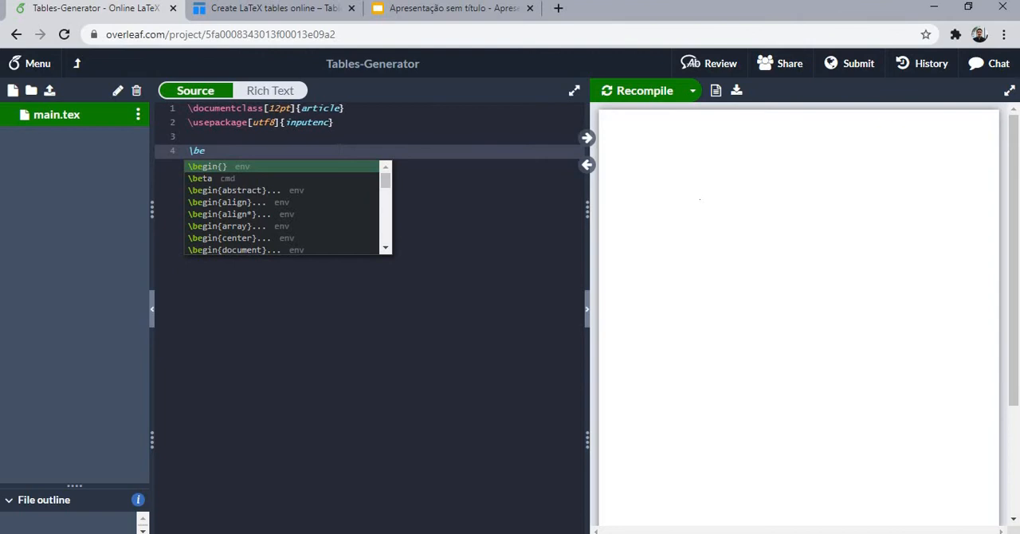
pyautogui.click(239, 249)
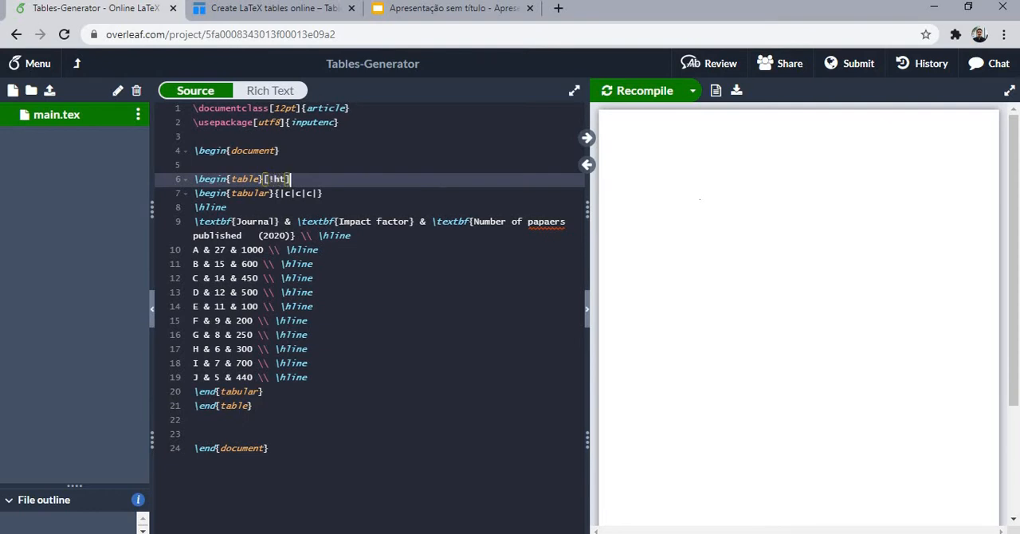
# Add \centering and \caption{My table} before the tabular block.
pyautogui.write('\\centering')
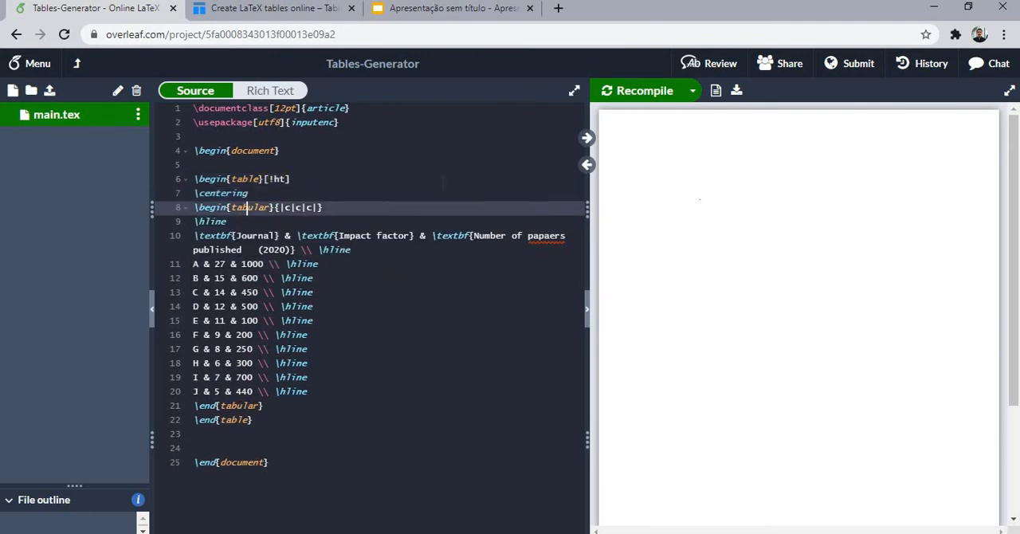
pyautogui.click(249, 320)
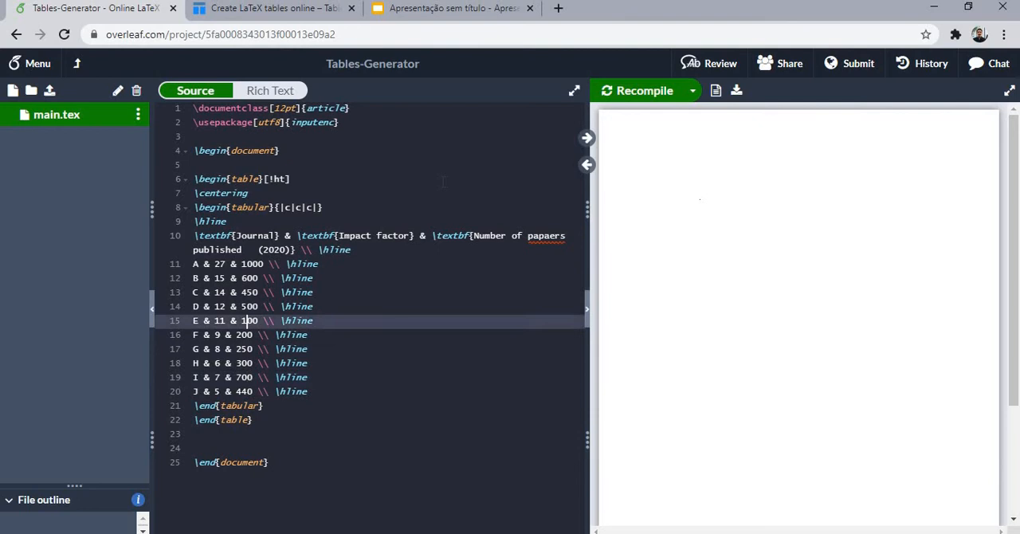
pyautogui.write('\\caption{My')
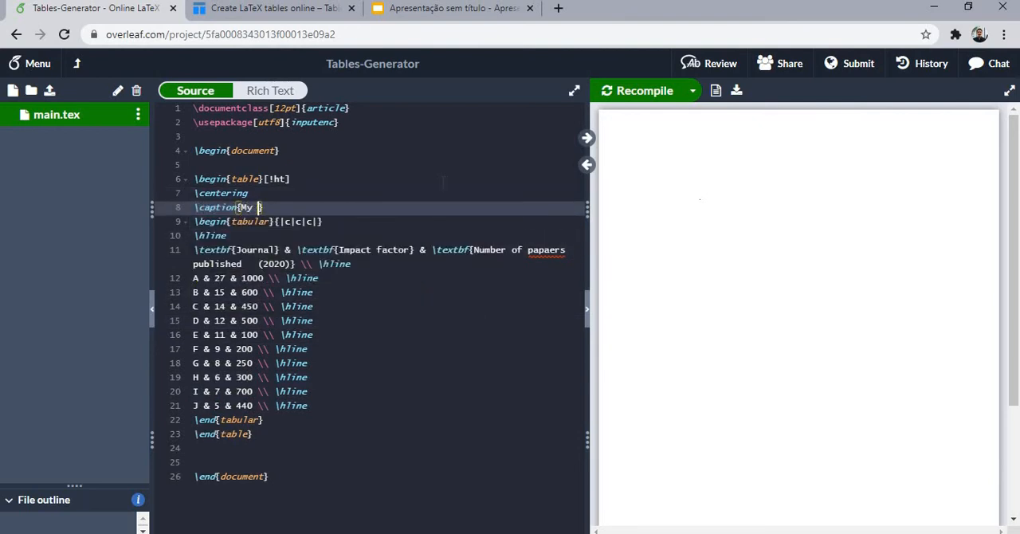
pyautogui.write('table')
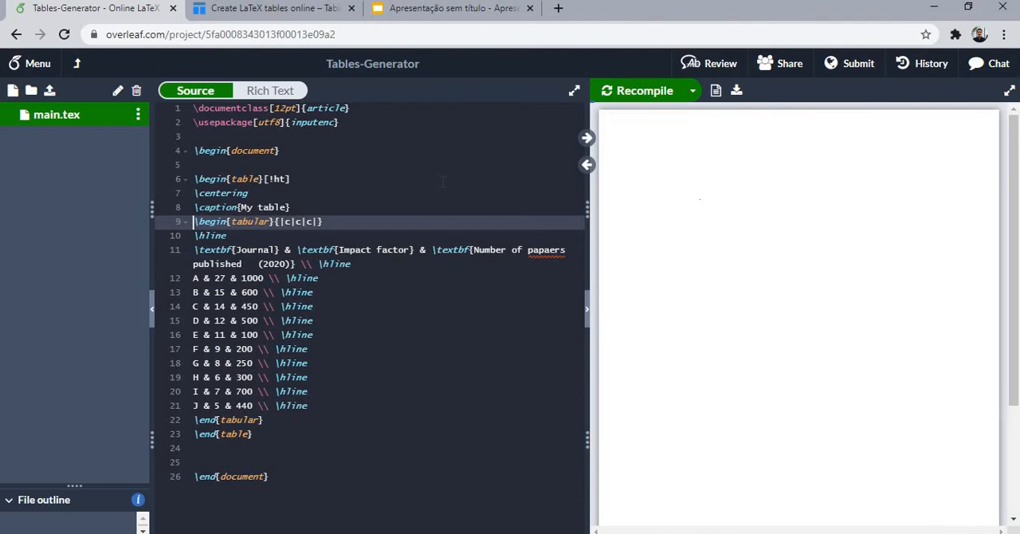
pyautogui.click(644, 89)
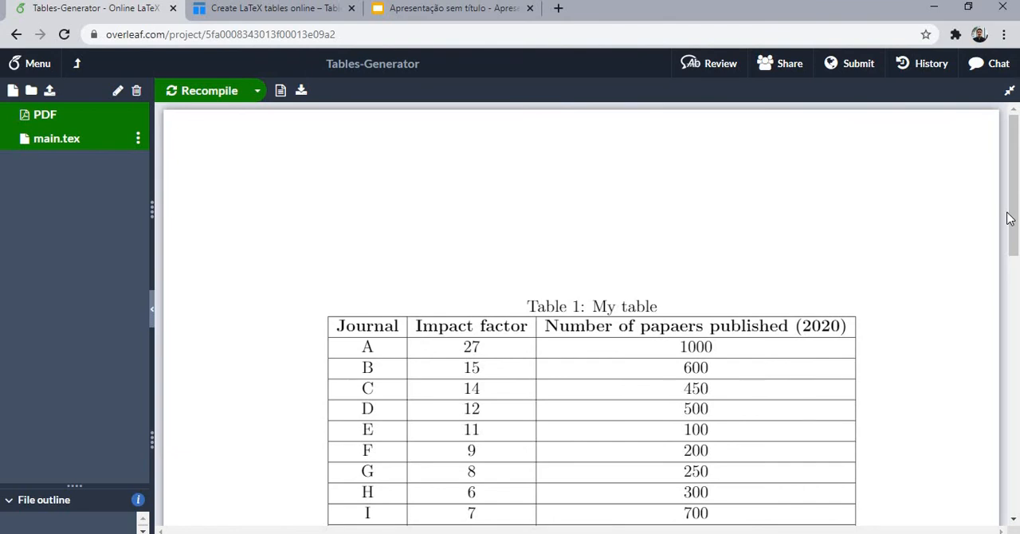
pyautogui.scroll(-3)
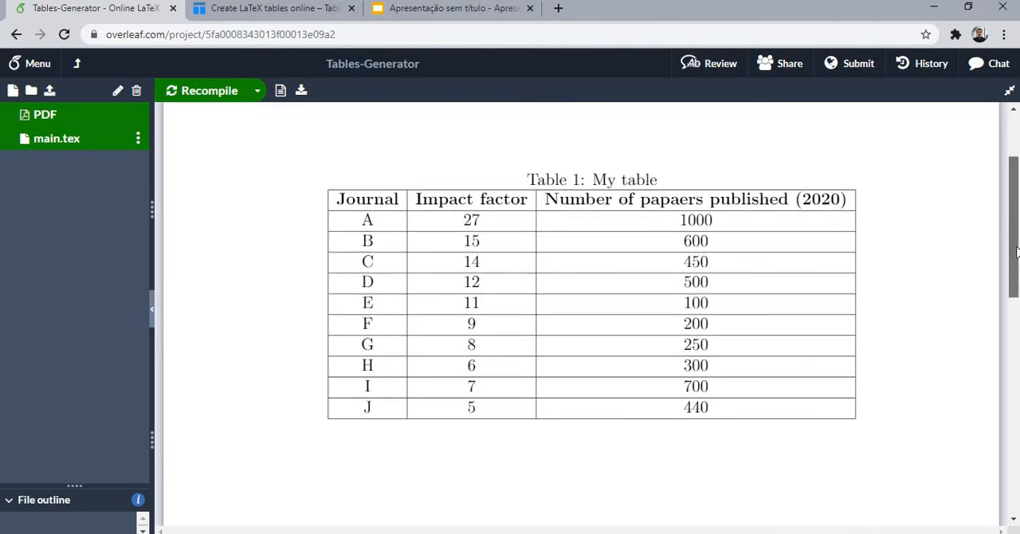
pyautogui.scroll(-3)
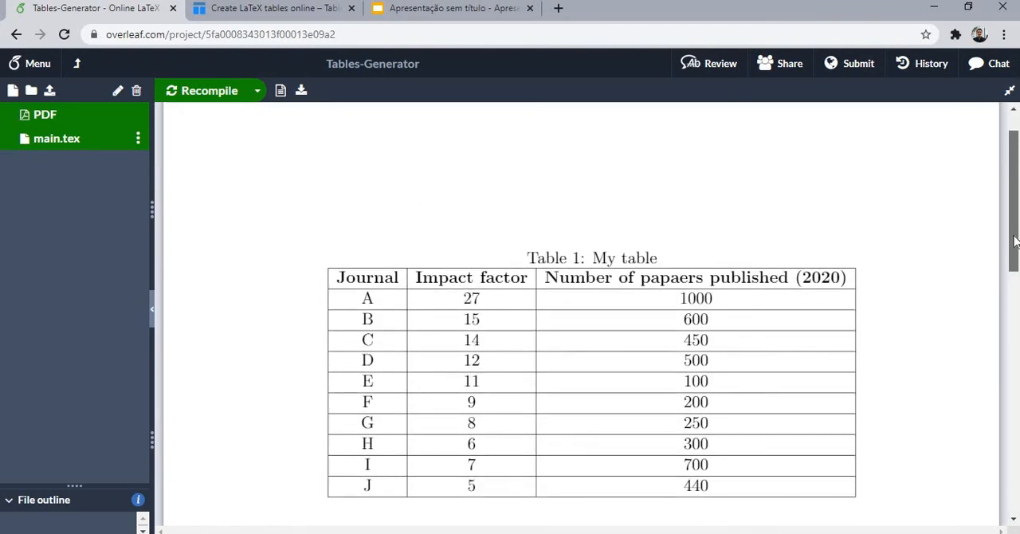
pyautogui.scroll(-3)
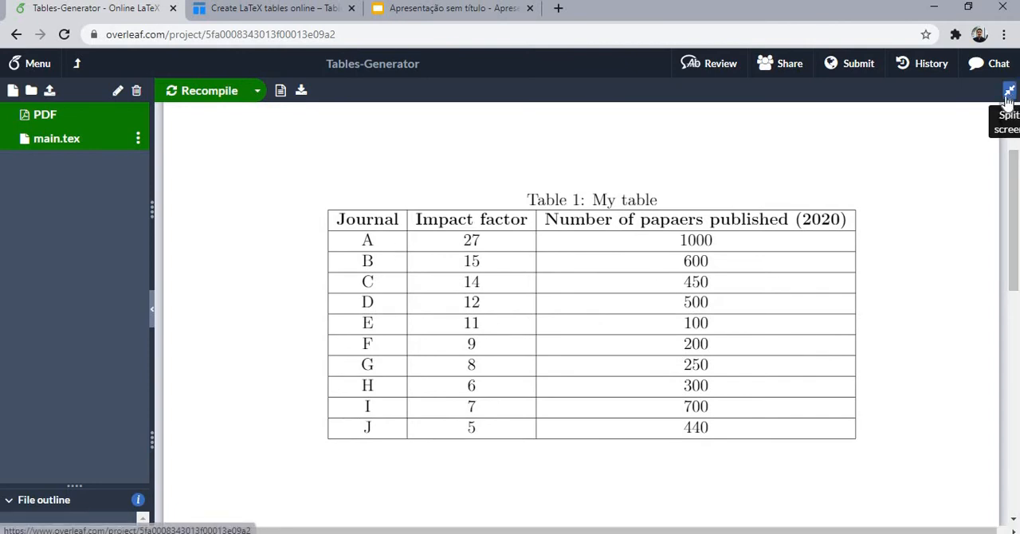
# Regenerate the journal table code with all borders removed and copy it for main.tex.
pyautogui.click(274, 8)
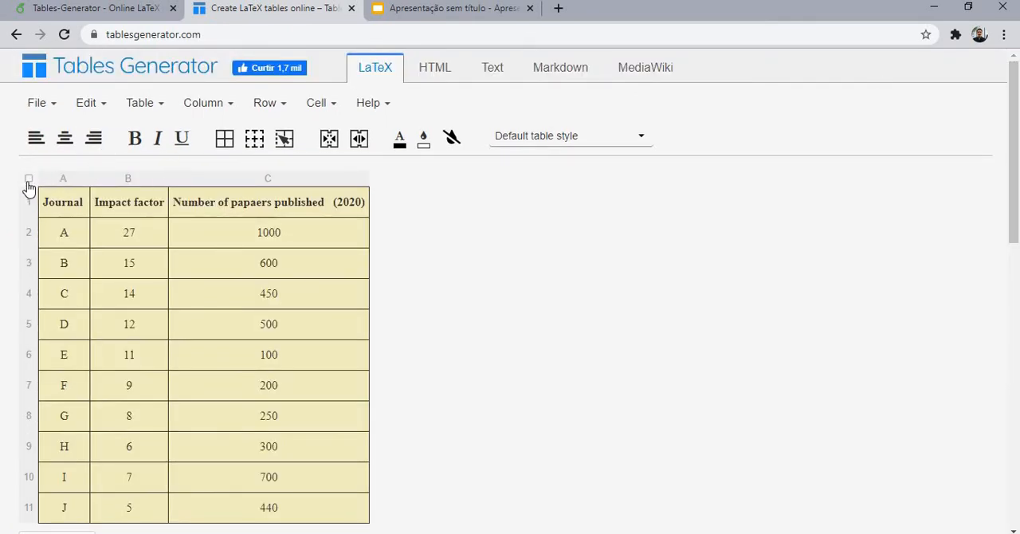
pyautogui.moveTo(255, 137)
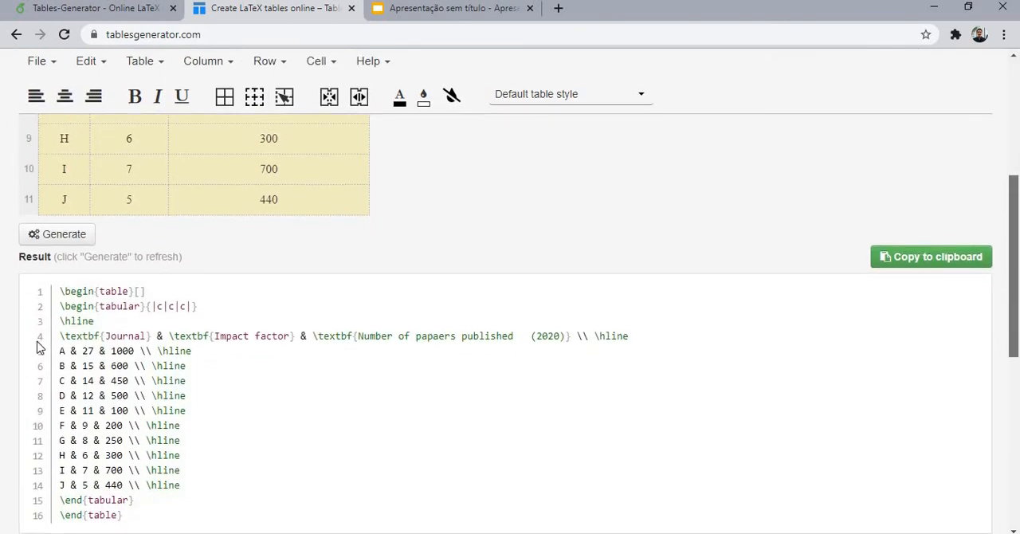
pyautogui.click(57, 233)
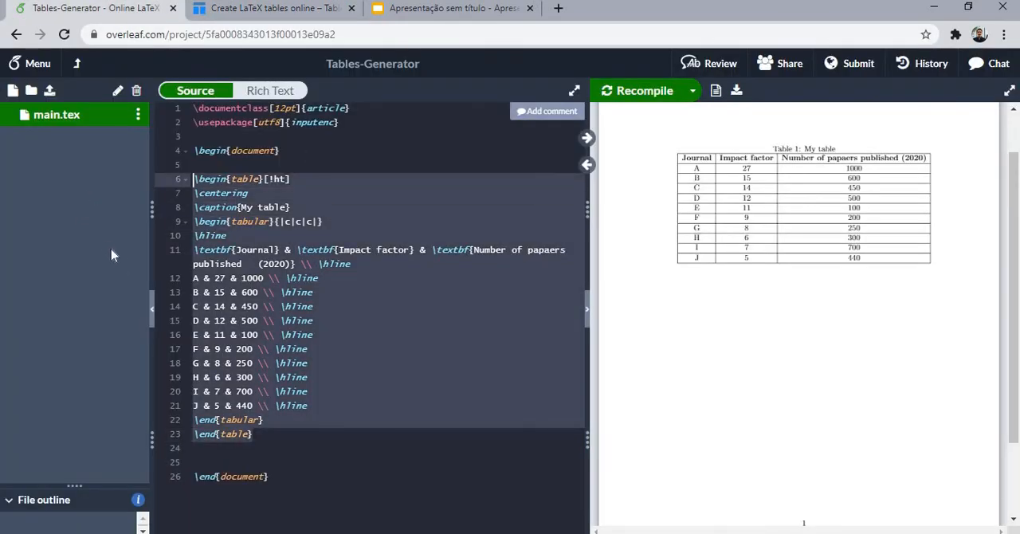
pyautogui.click(274, 8)
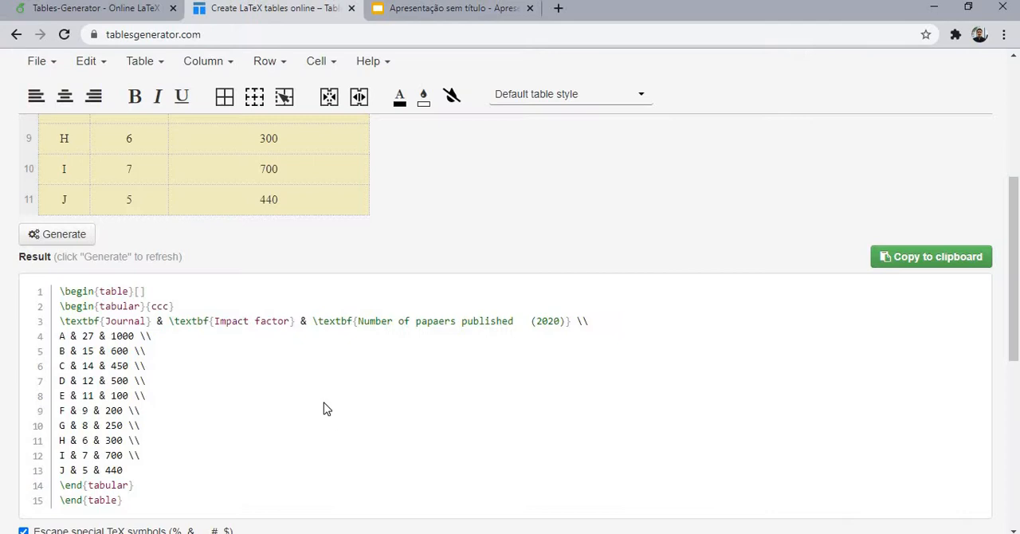
pyautogui.moveTo(134, 502)
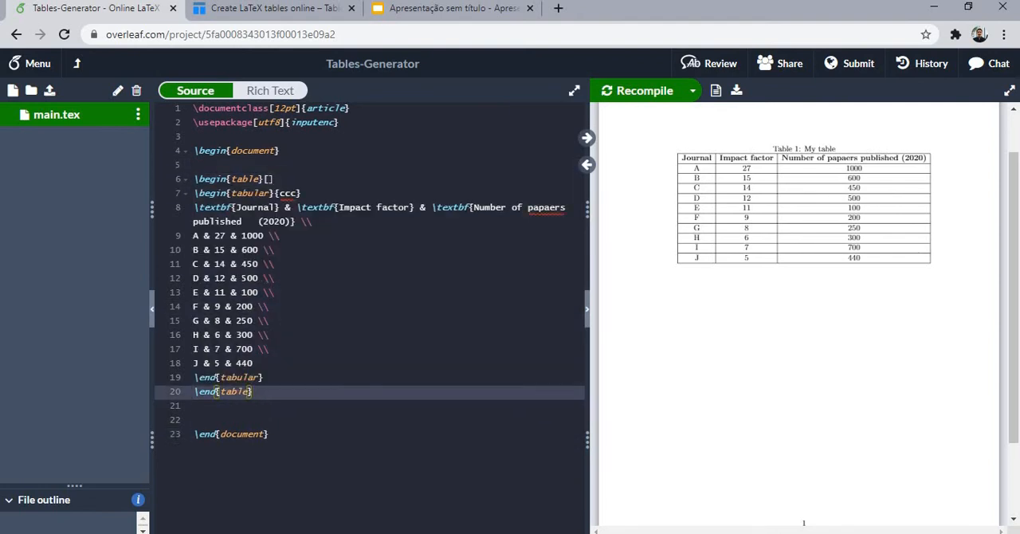
# Give the borderless table [!ht] placement and \centering, then recompile the PDF preview.
pyautogui.write('!Ht')
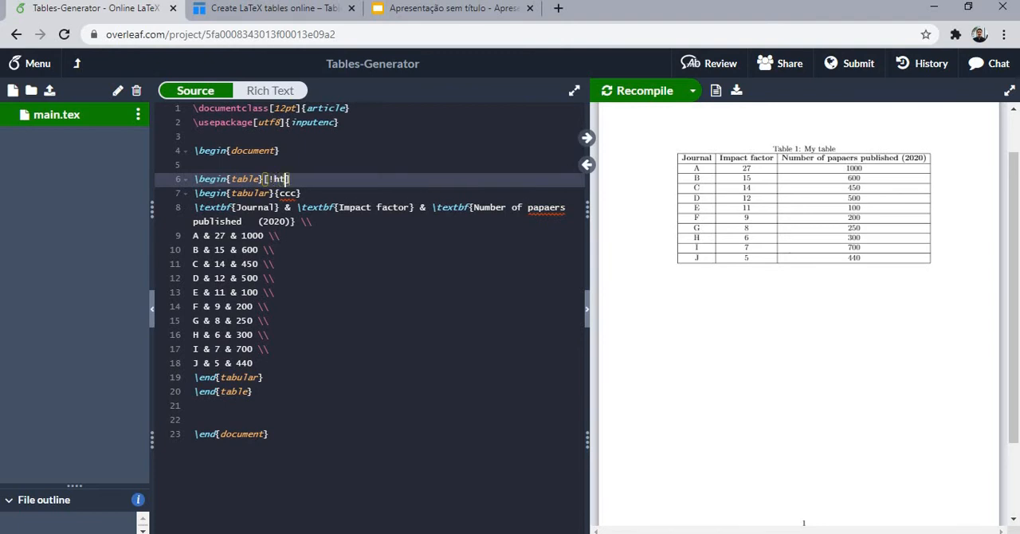
pyautogui.write('\\centering')
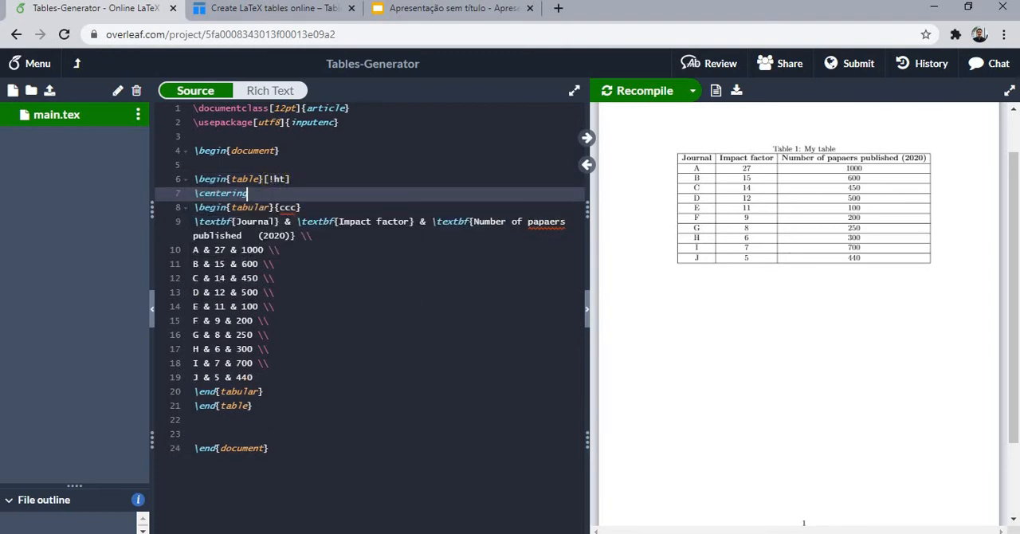
pyautogui.click(644, 90)
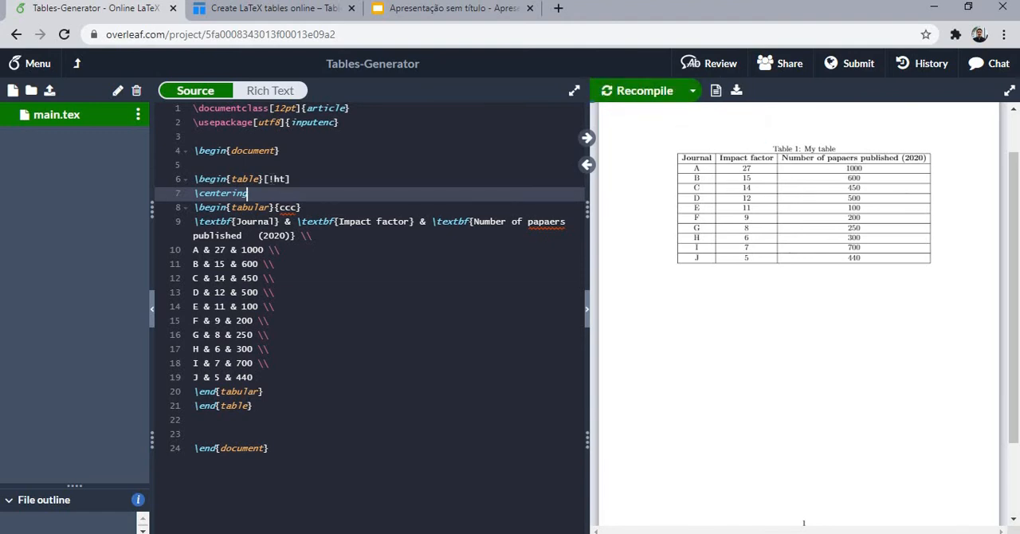
pyautogui.click(637, 89)
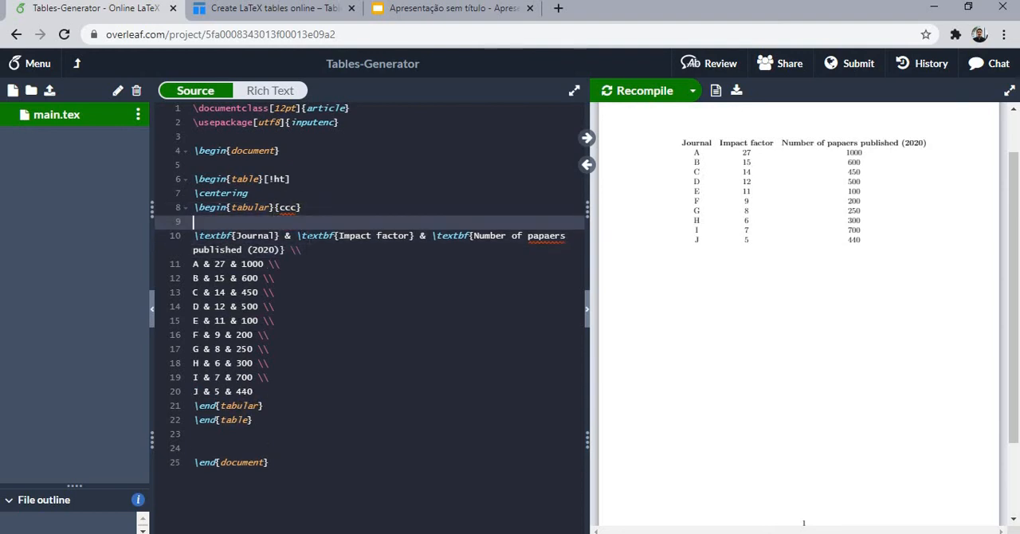
# Insert \hline above the header, below the header row and after the J row, then recompile.
pyautogui.write('\\hline')
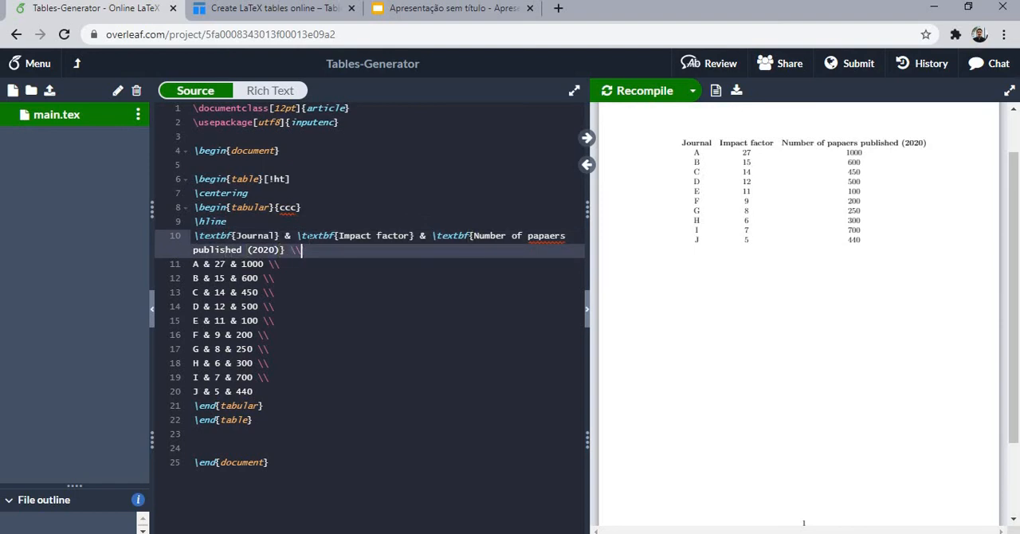
pyautogui.write('\\hline')
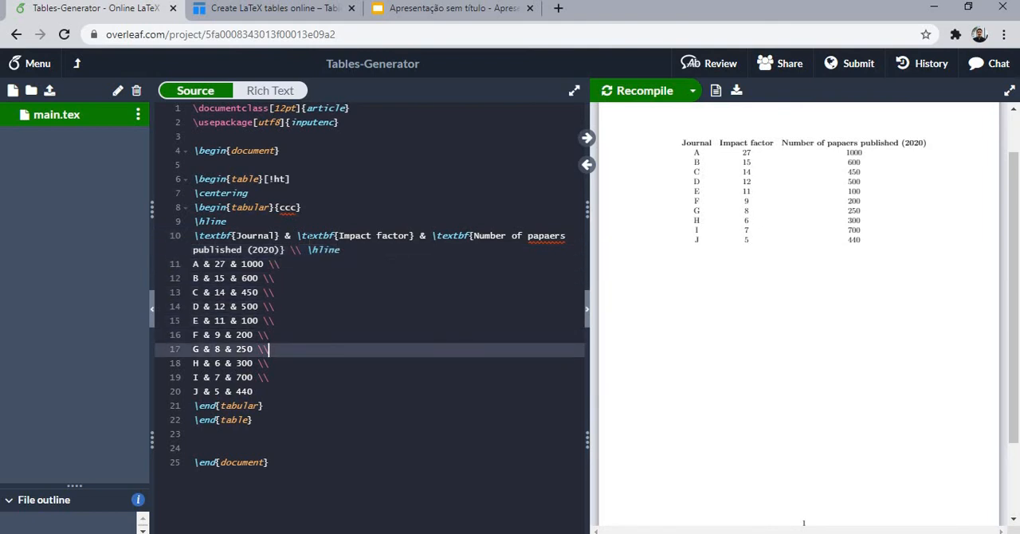
pyautogui.click(266, 392)
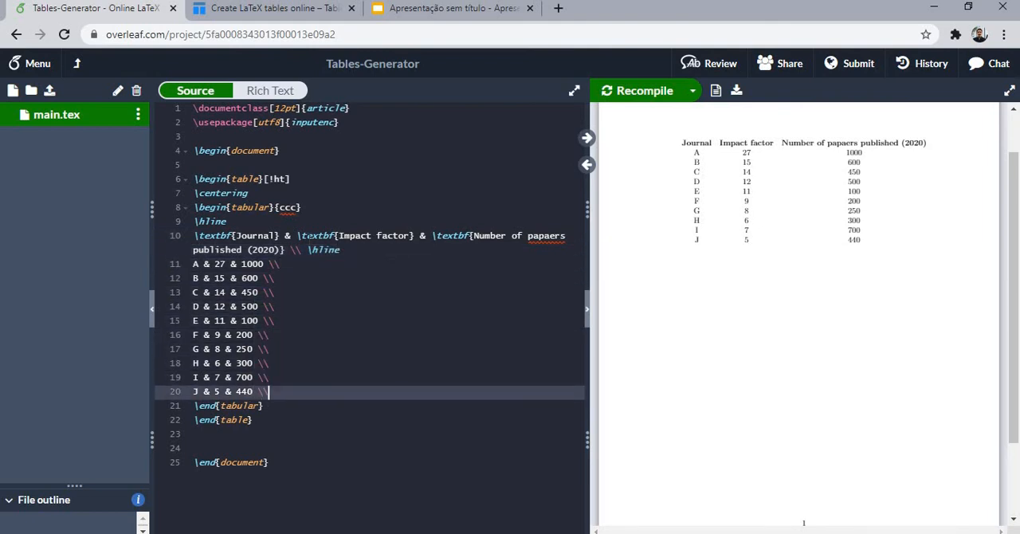
pyautogui.write('\\hline')
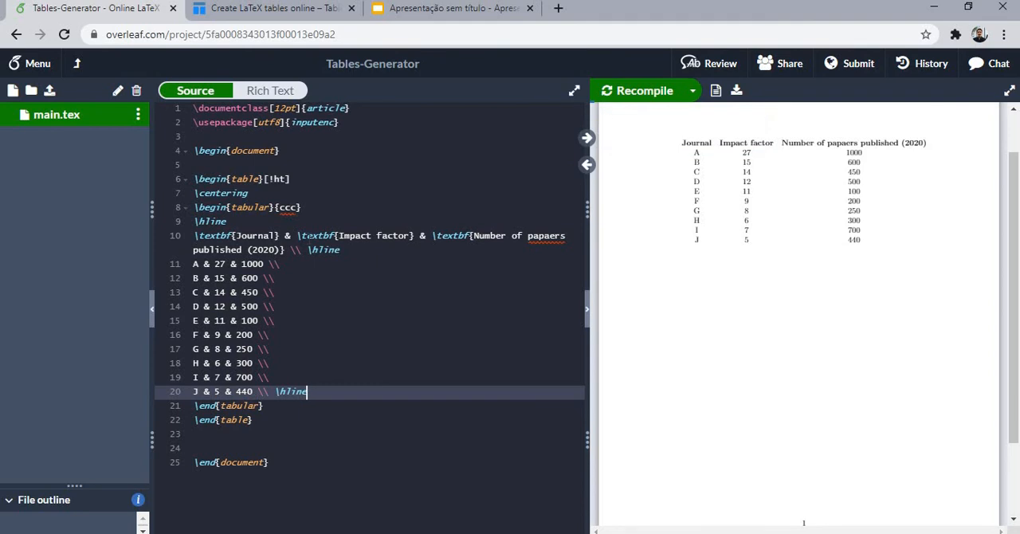
pyautogui.click(642, 89)
pyautogui.write('Font:')
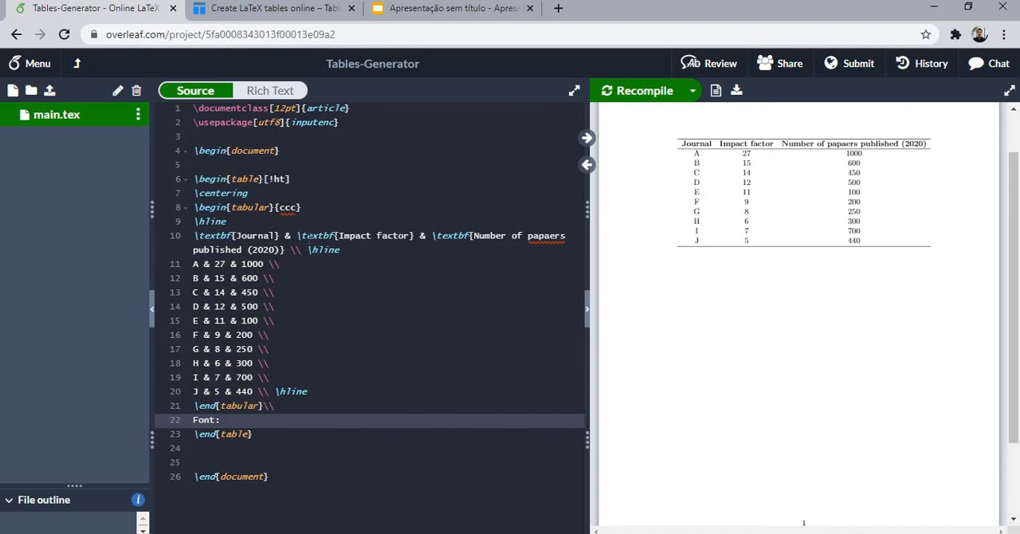
# Write the note 'Source: the author.' after \end{tabular} and recompile.
pyautogui.write('Source:')
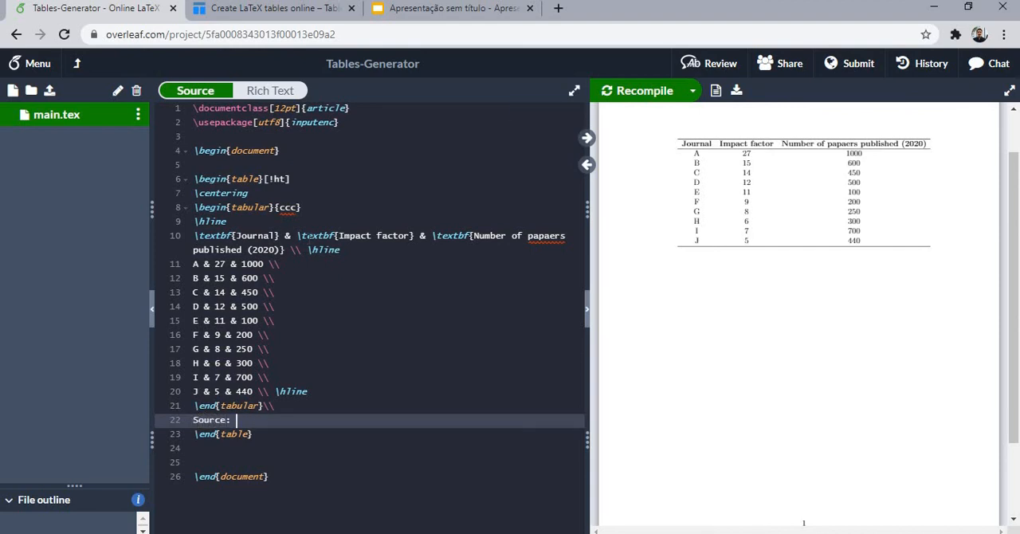
pyautogui.write('the autho')
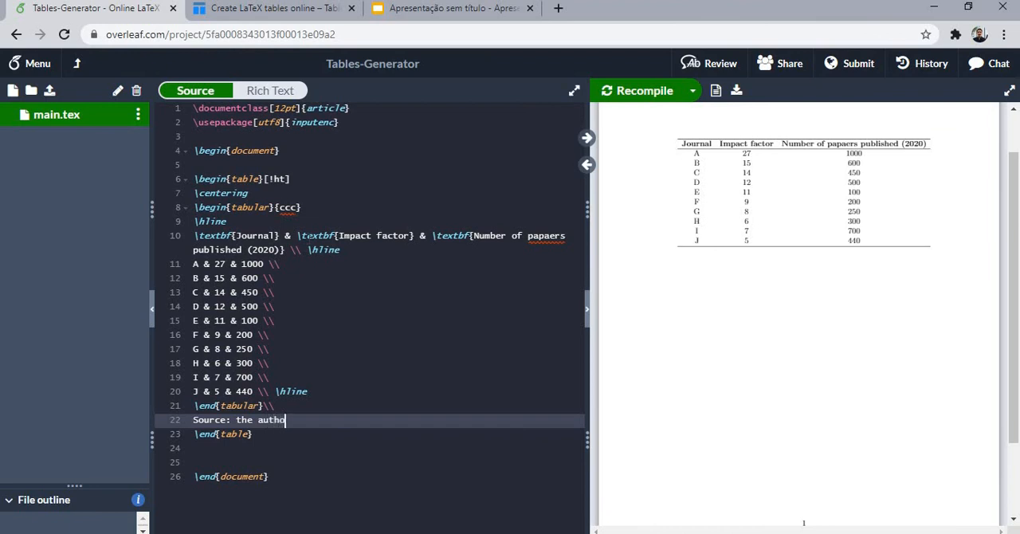
pyautogui.write('r.')
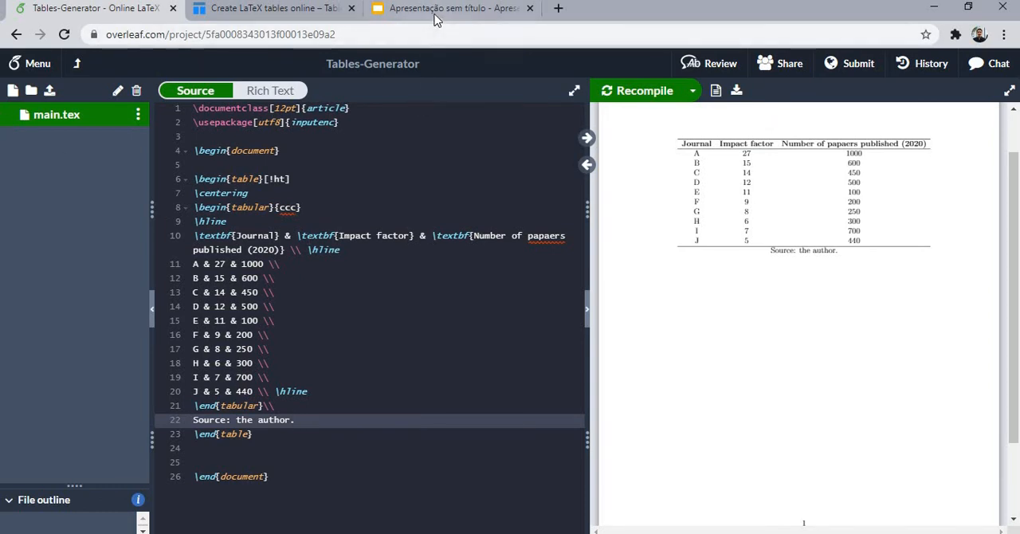
# Switch to the Google Slides presentation and advance to the LaTeX ebook slide.
pyautogui.click(452, 8)
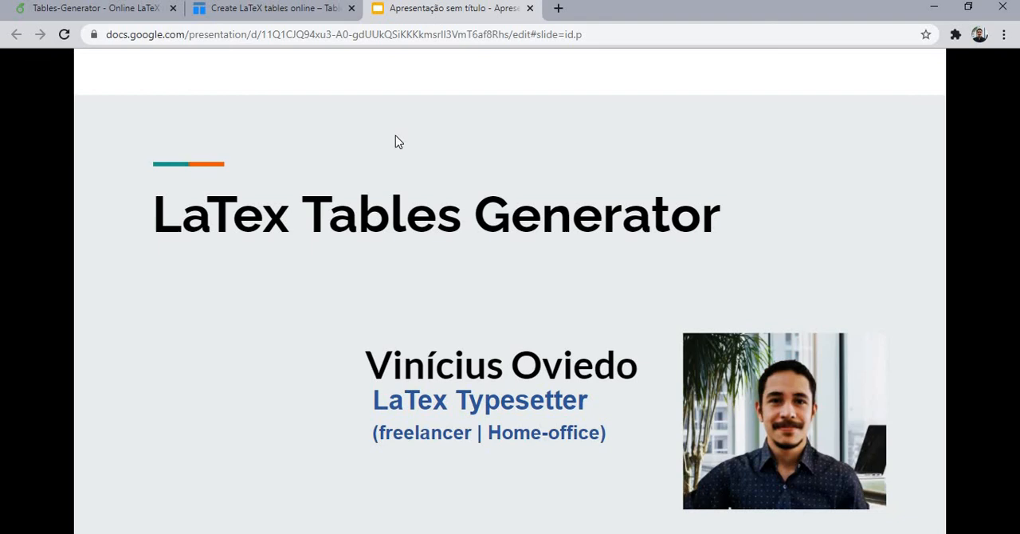
pyautogui.moveTo(430, 144)
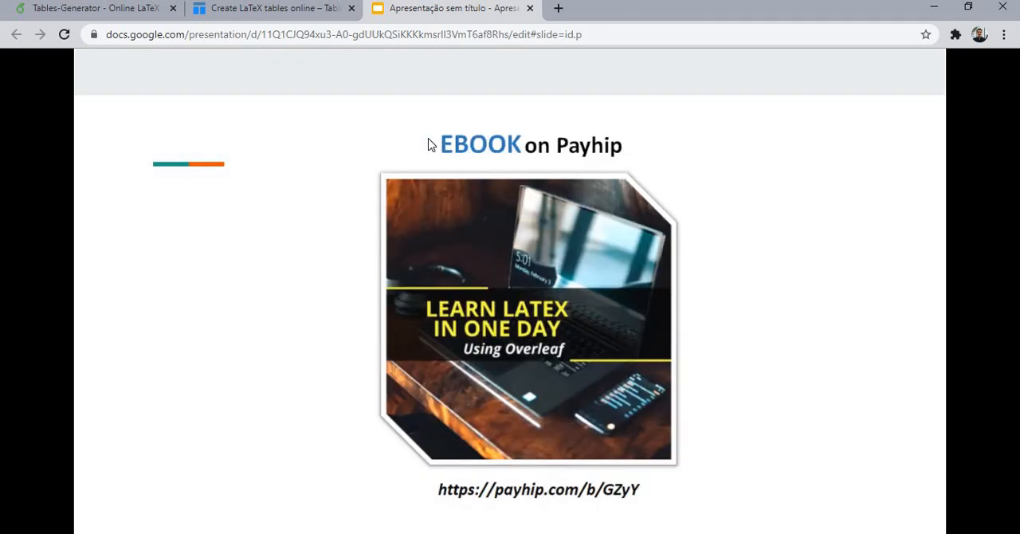
pyautogui.moveTo(406, 153)
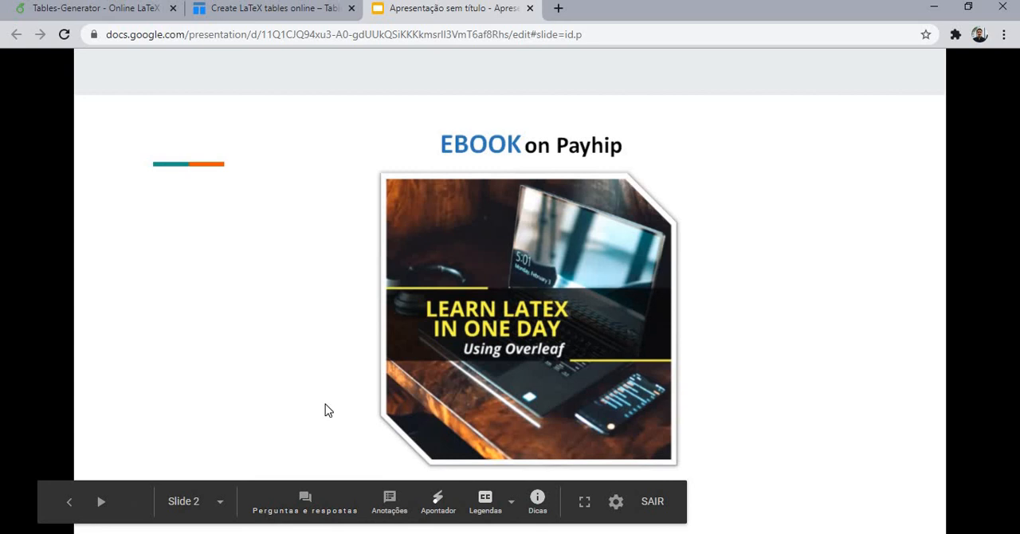
pyautogui.moveTo(833, 268)
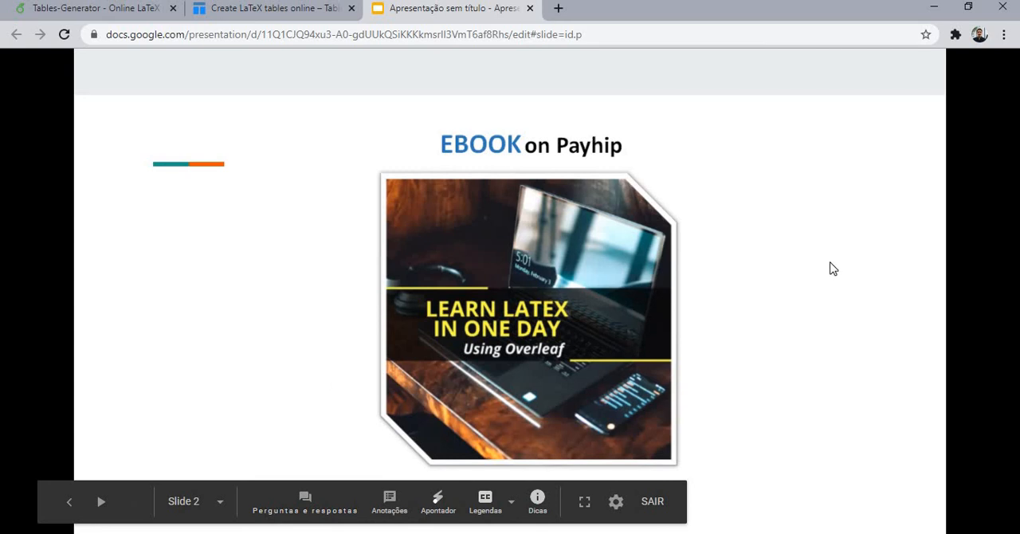